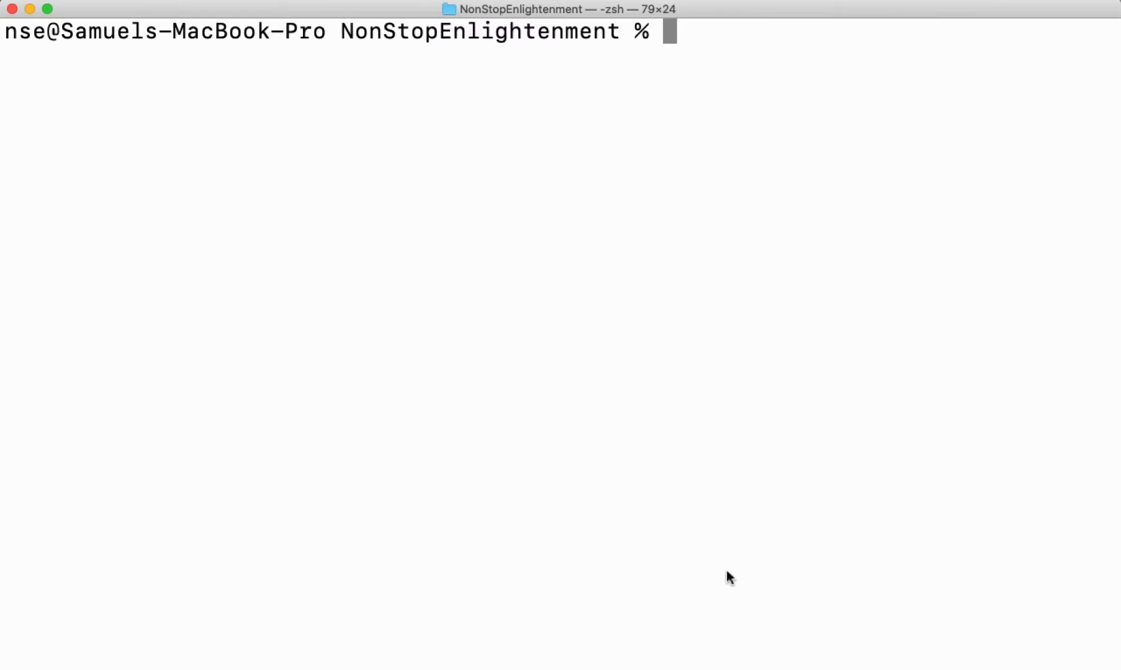
Step: Run cat words.txt and highlight the repeated hello and good lines in its output
text(cat words.txt)
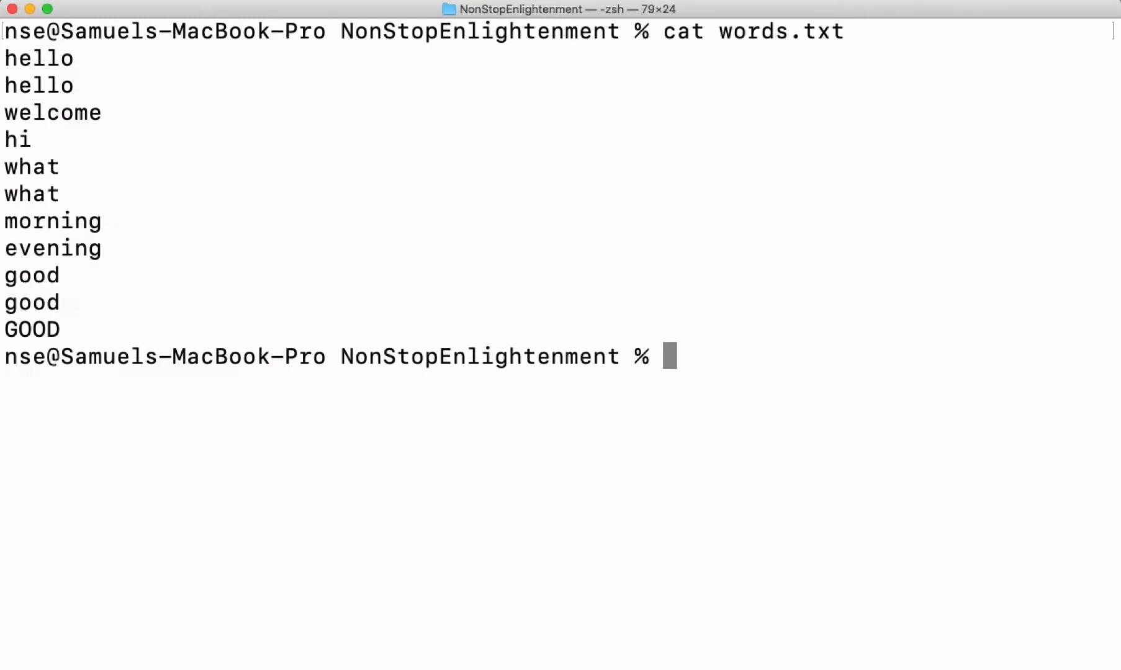
drag(8, 58, 72, 86)
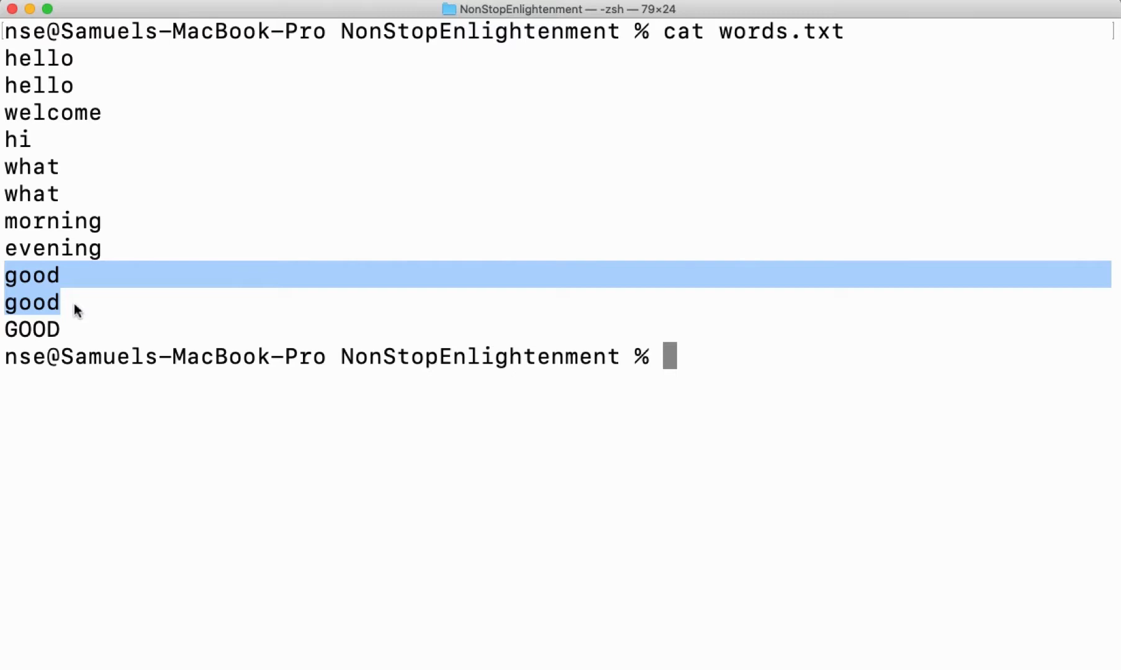
mouse_move(78, 102)
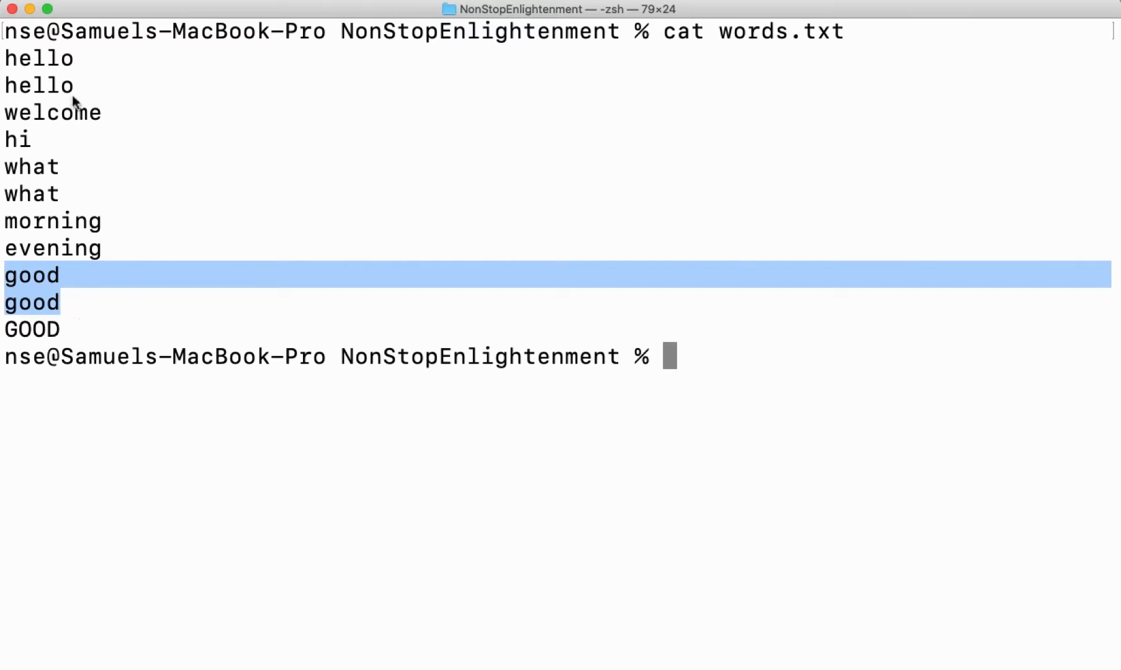
double_click(39, 85)
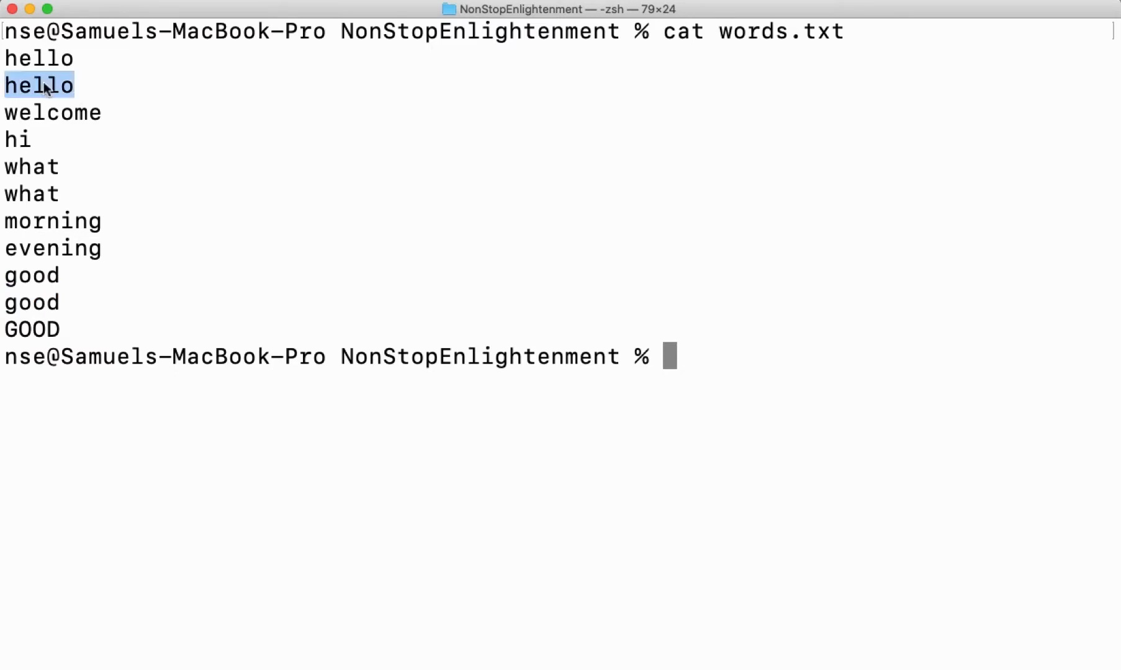
double_click(31, 303)
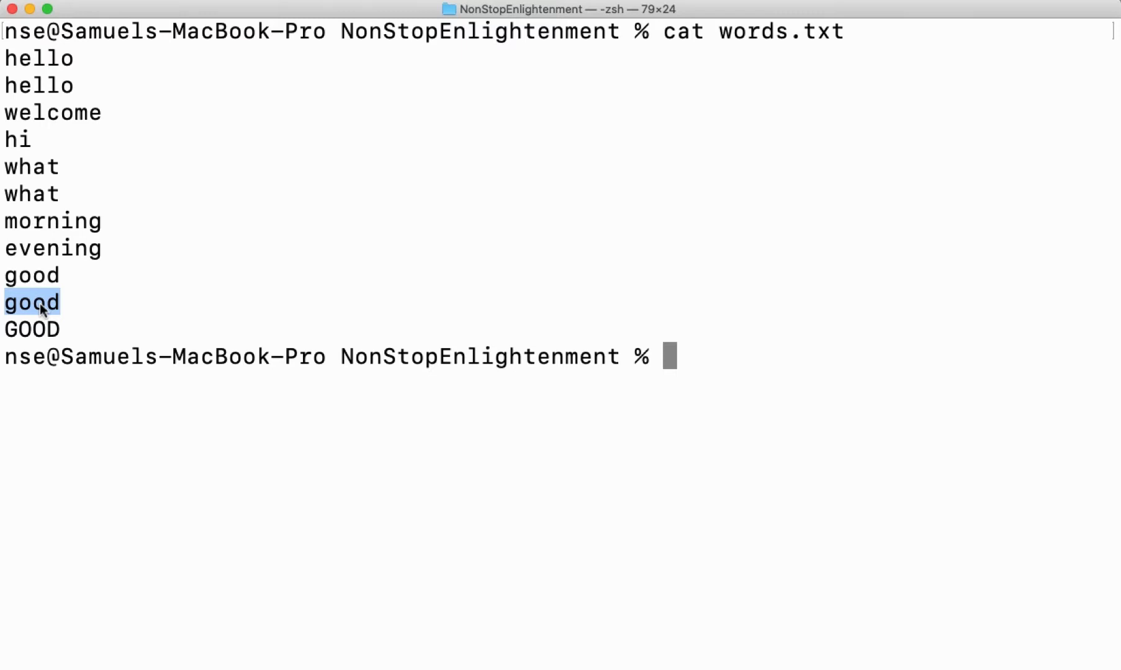
Step: Run uniq words.txt, correcting the unq typo, to collapse adjacent duplicates
text(unq)
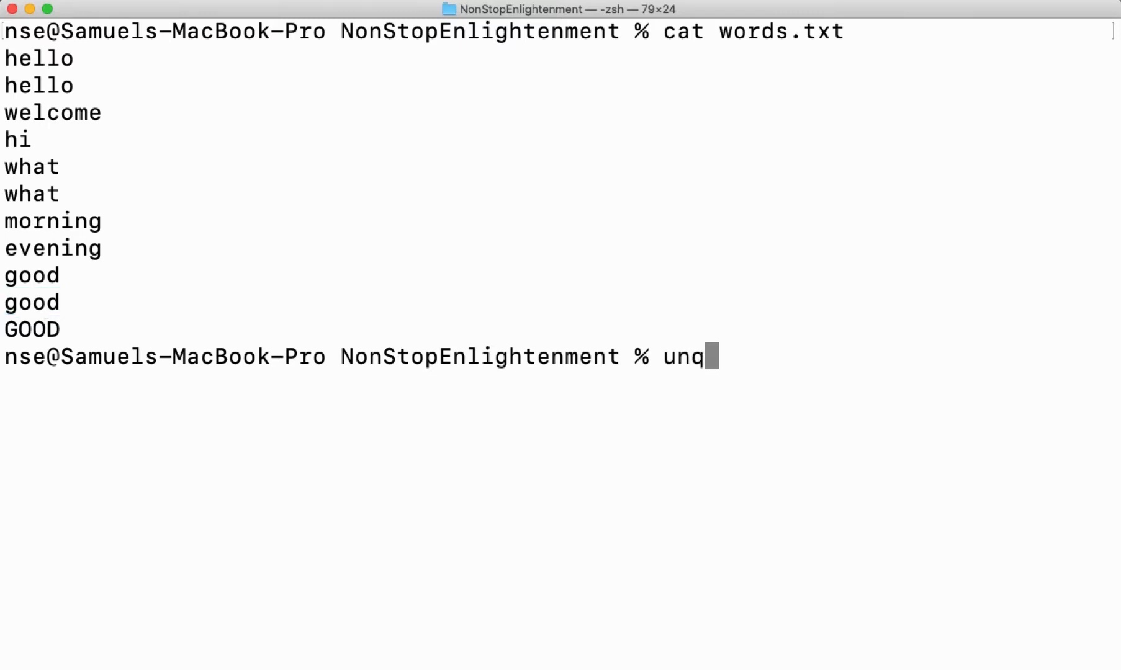
key(BackSpace)
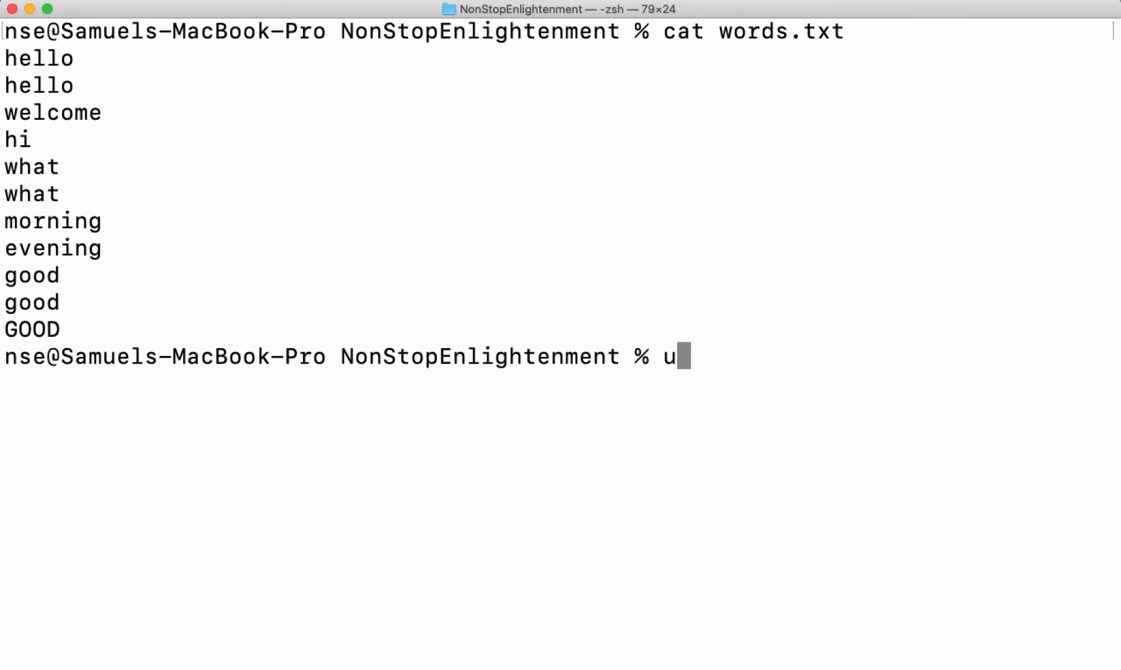
text(niq)
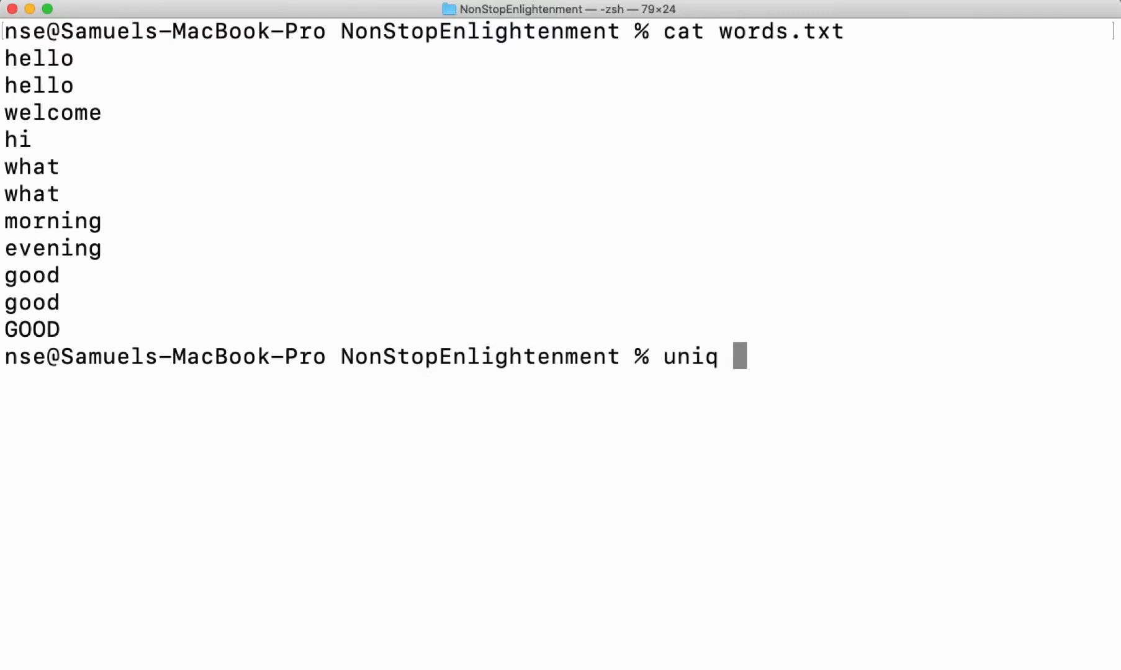
text(words.txt)
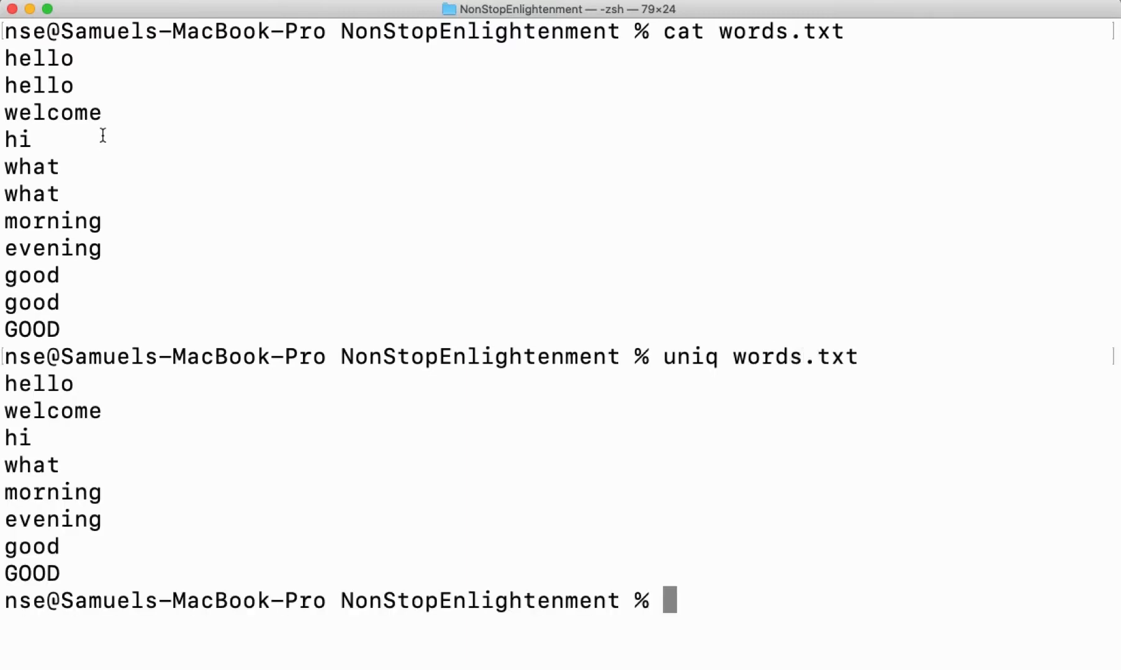
Step: Highlight what, good and GOOD in the deduplicated output
double_click(39, 85)
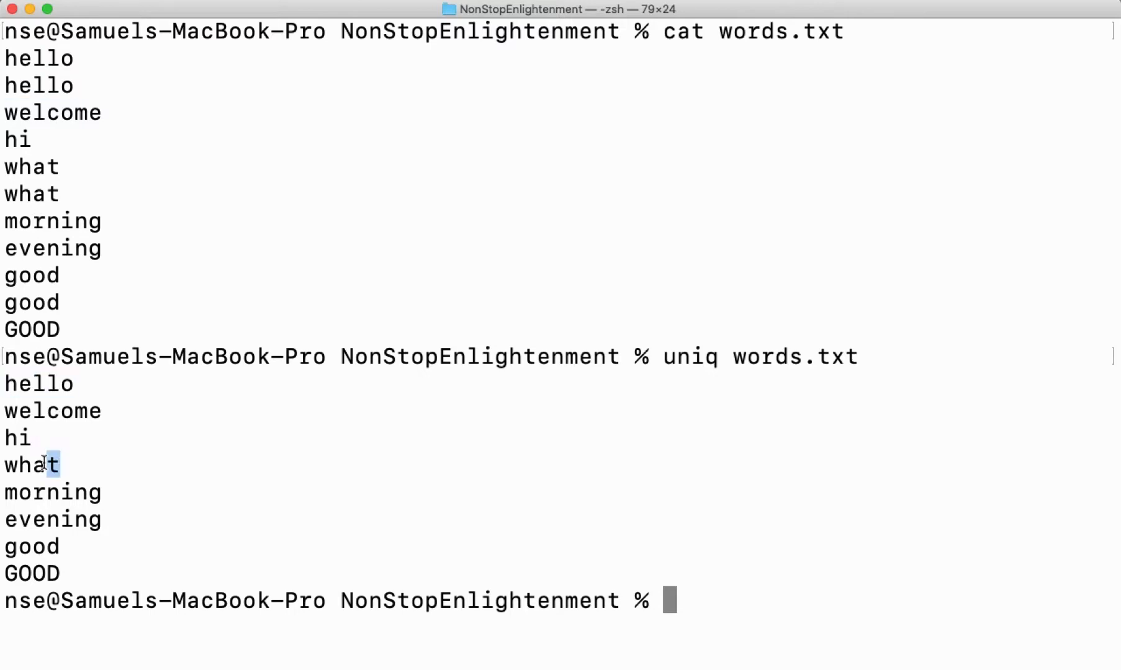
double_click(31, 546)
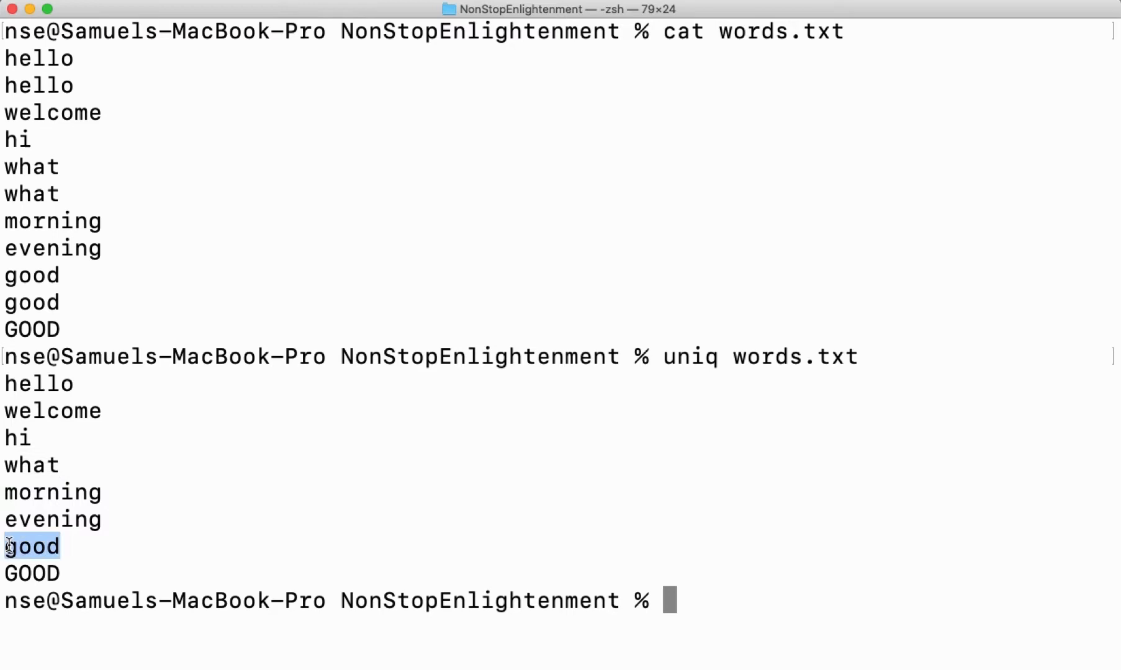
click(33, 573)
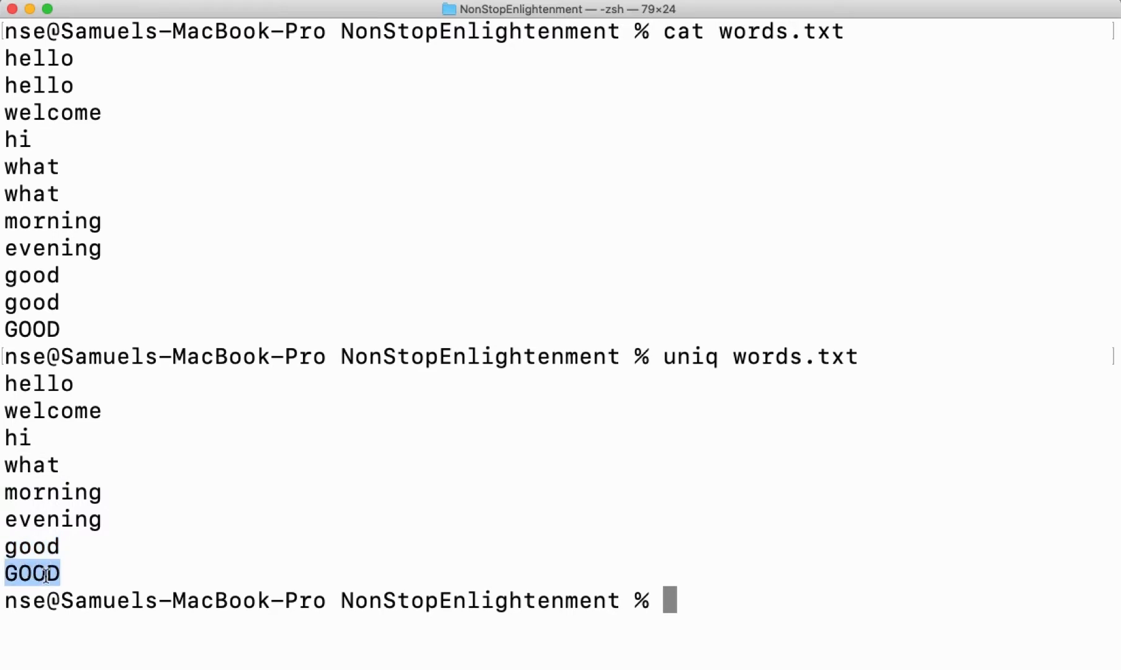
click(63, 574)
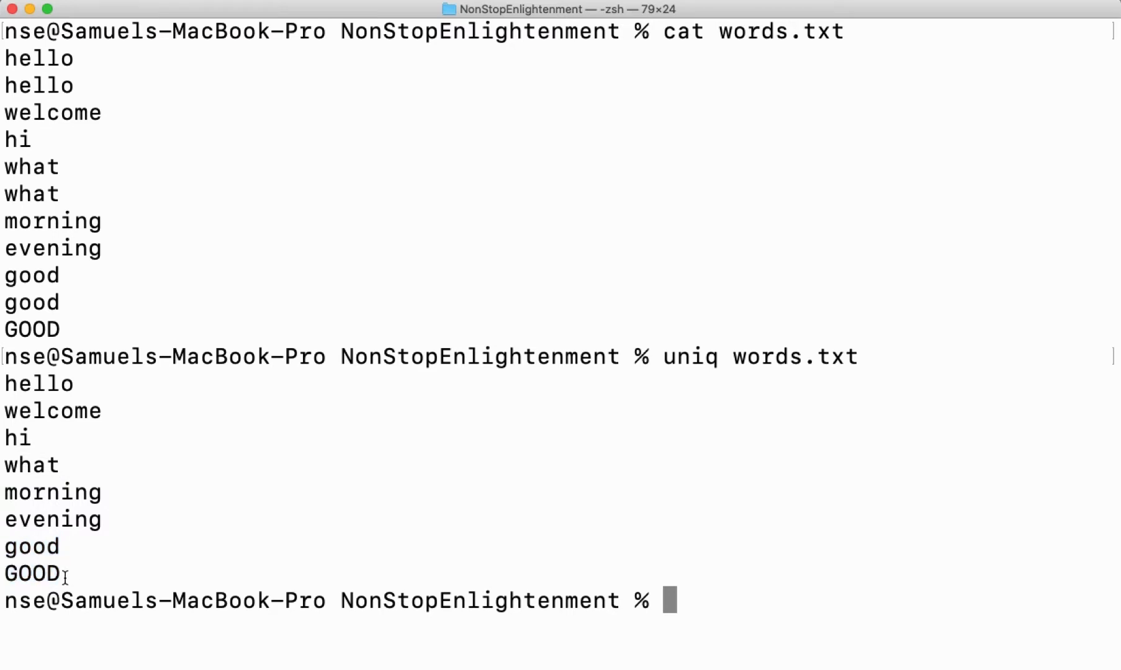
double_click(32, 574)
text(uniq -c words.txt)
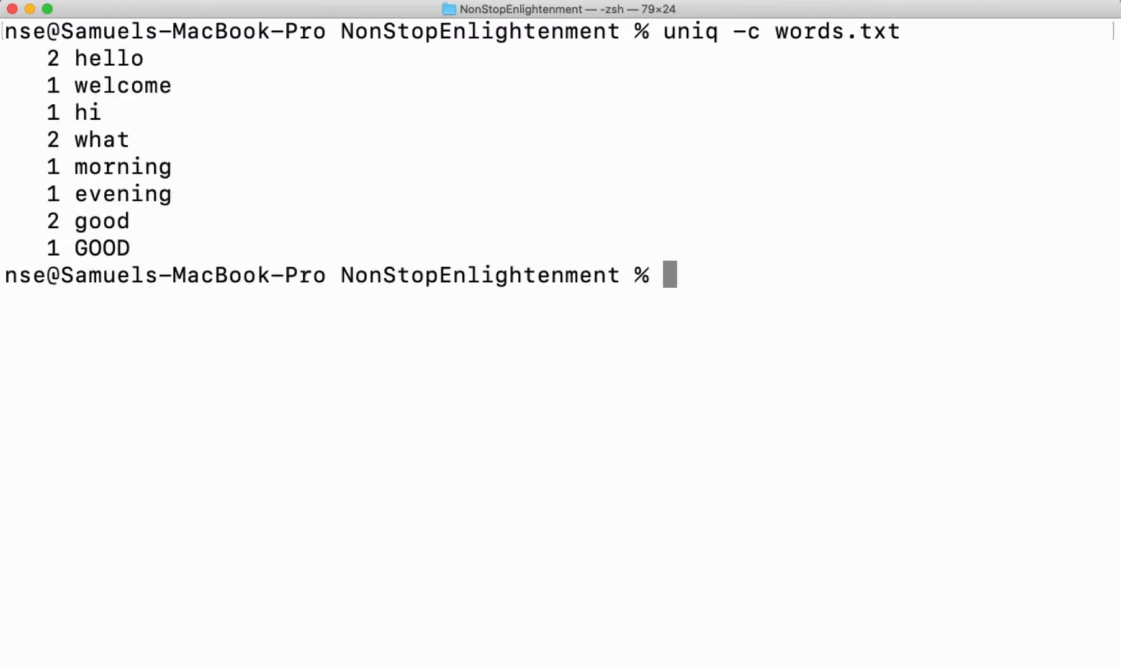
Step: Highlight hello and good in the uniq -c counted output
double_click(105, 58)
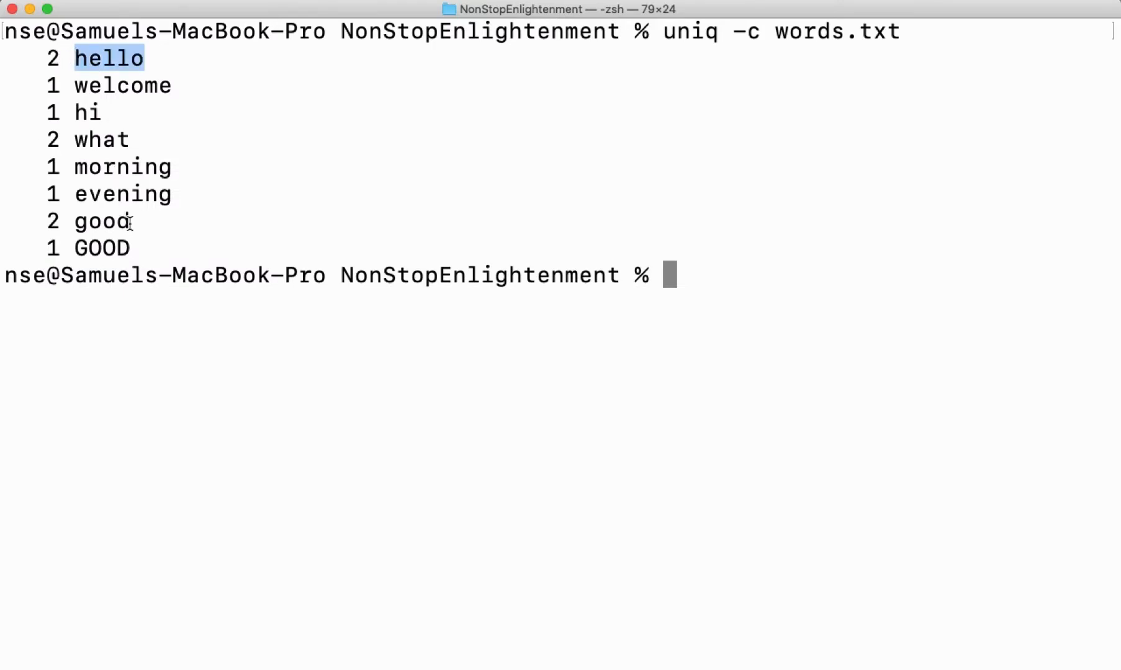
double_click(100, 140)
text(uniq -d words.txt)
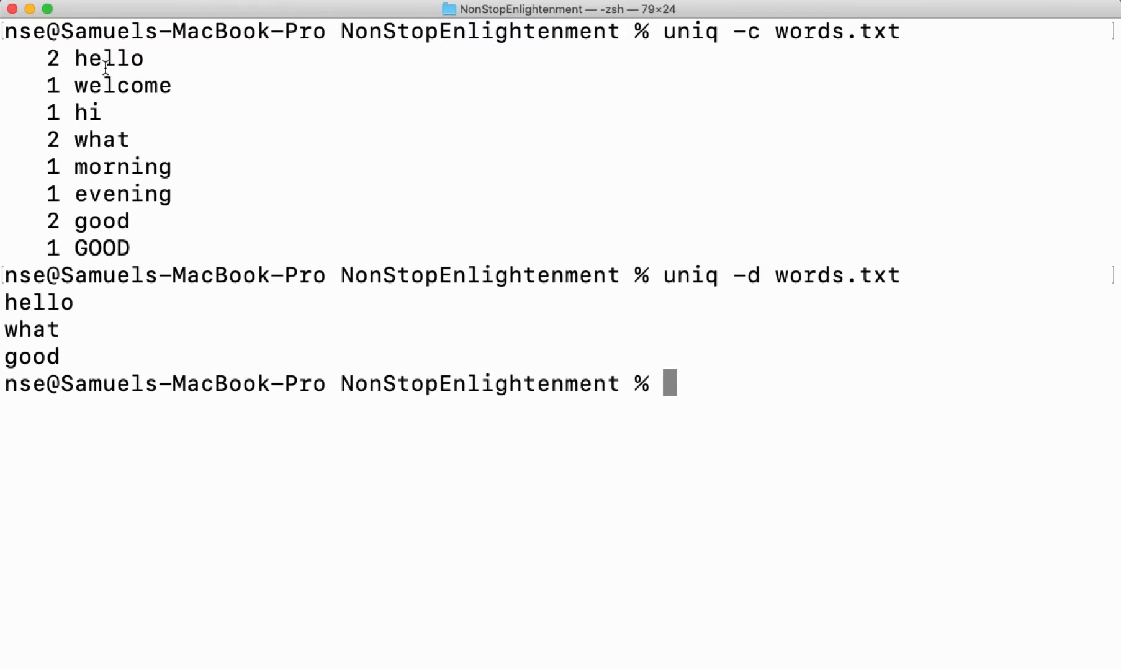
Step: Point out hello and good among the uniq -d duplicated lines
double_click(38, 302)
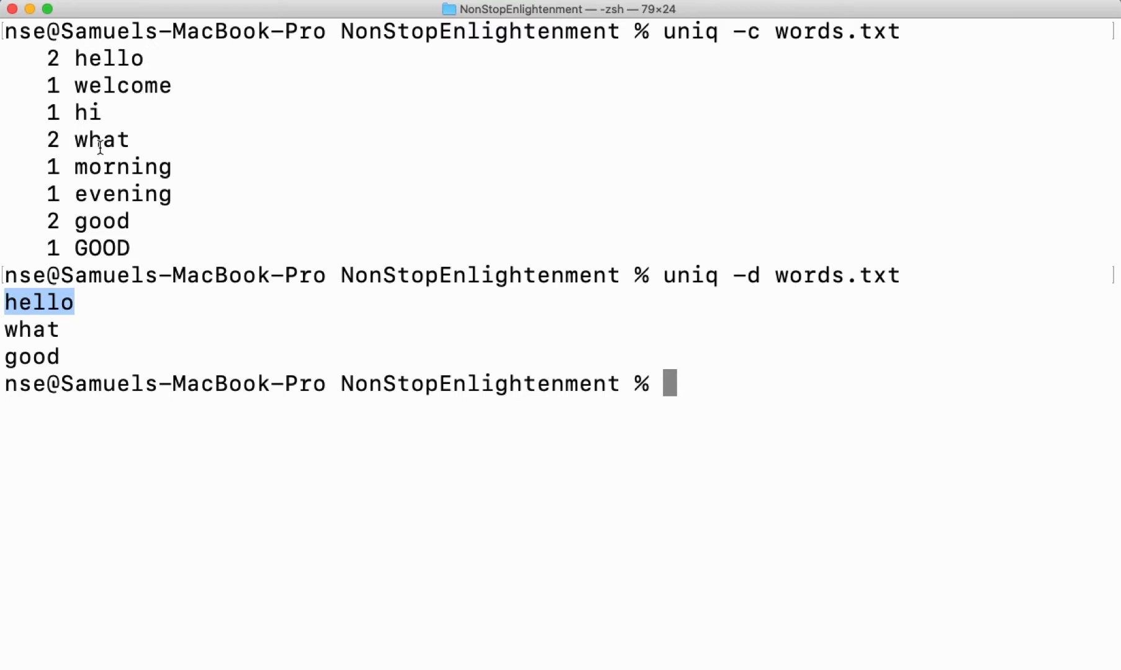
double_click(30, 329)
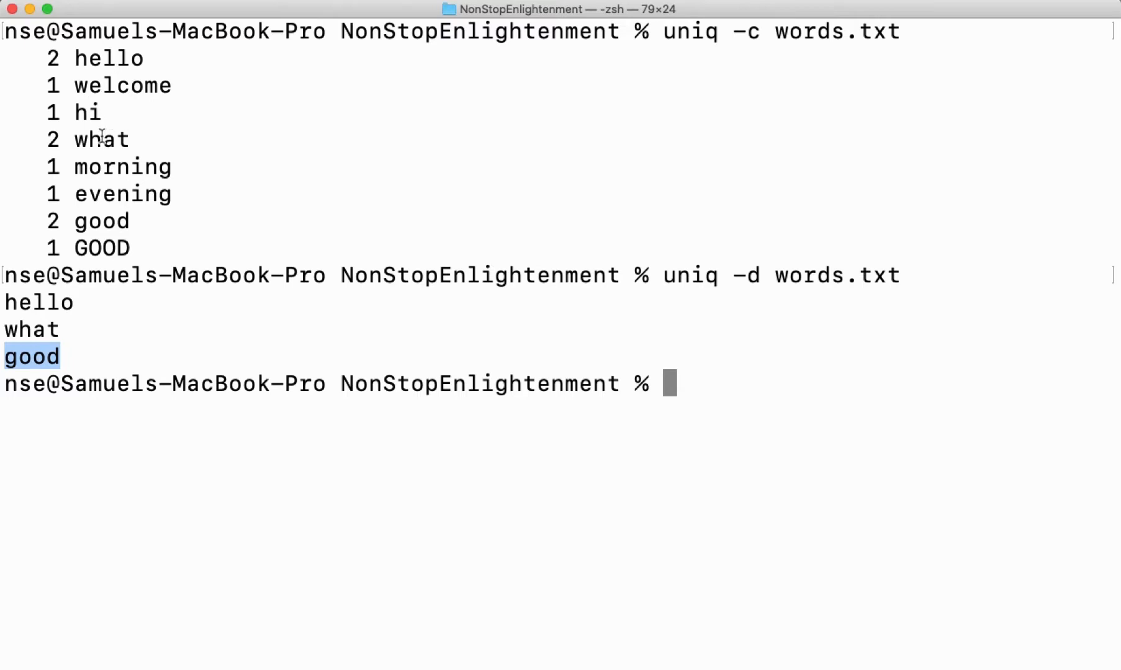
mouse_move(141, 146)
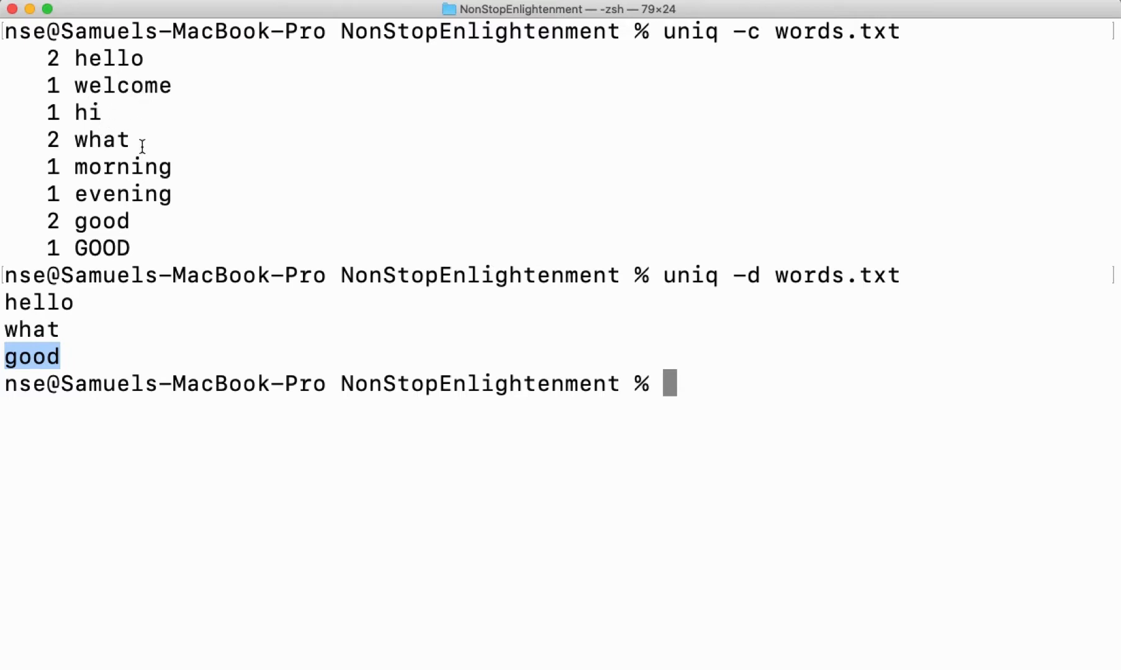
mouse_move(110, 248)
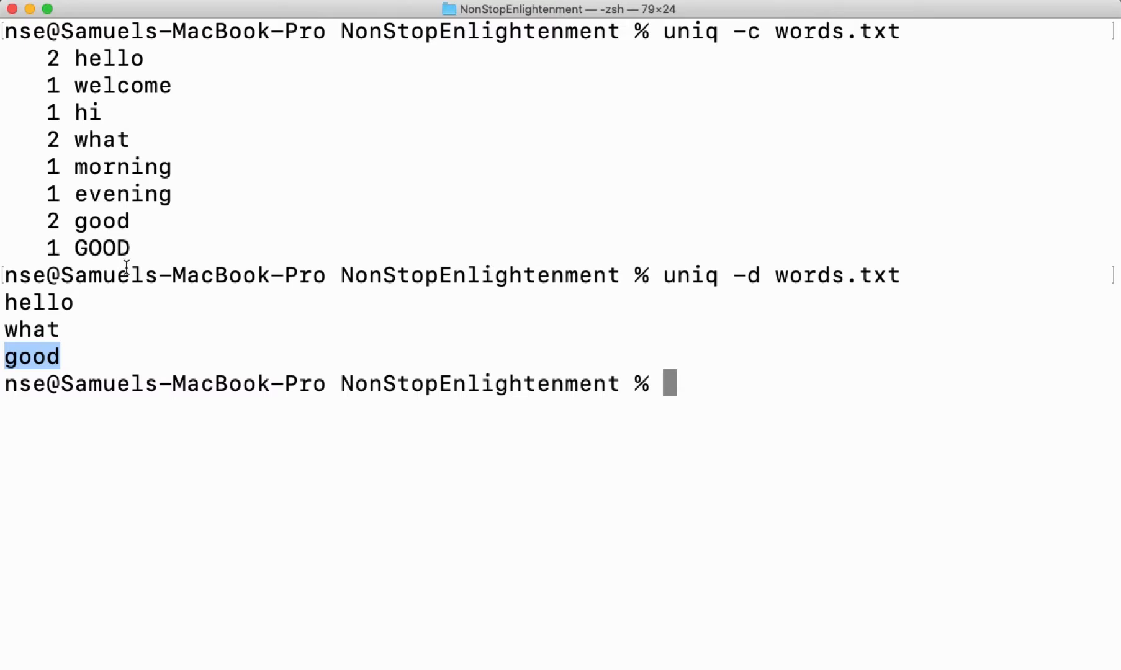
double_click(100, 248)
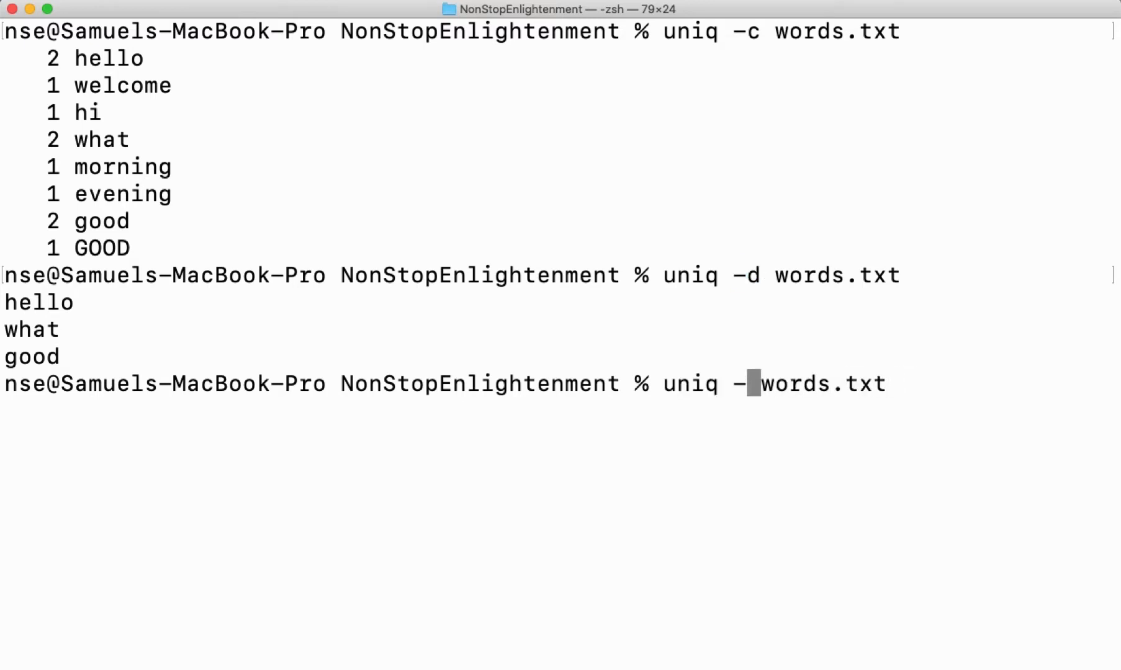
Step: Run uniq -u words.txt and mark the once-only lines, contrasting hi, good and GOOD counts
text(u)
key(Return)
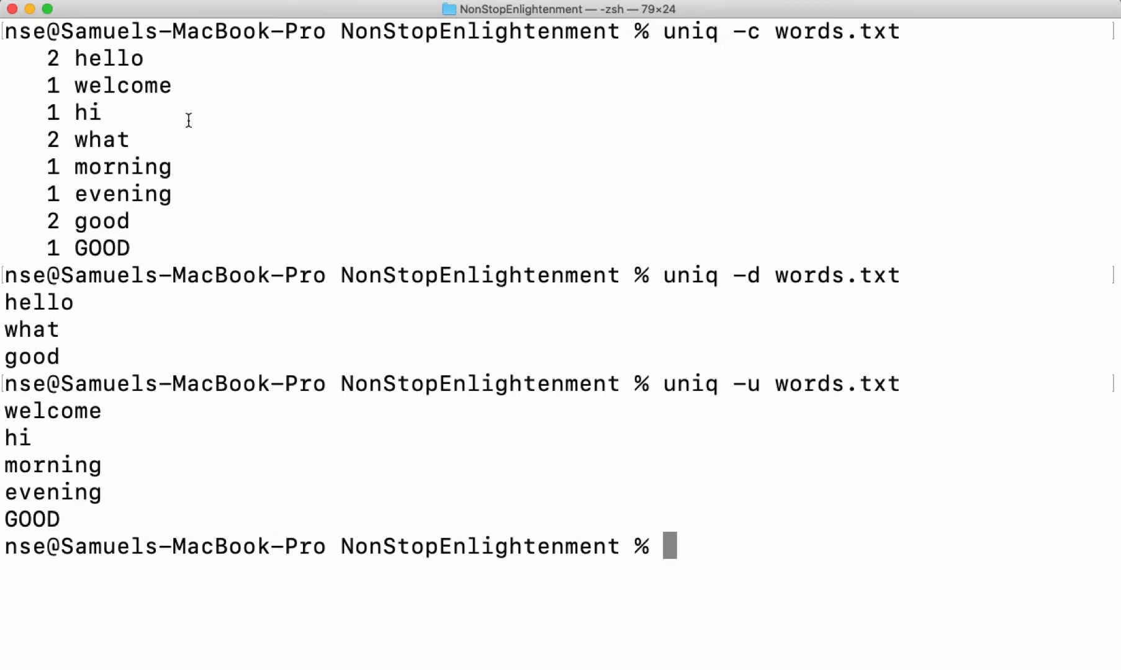
double_click(86, 112)
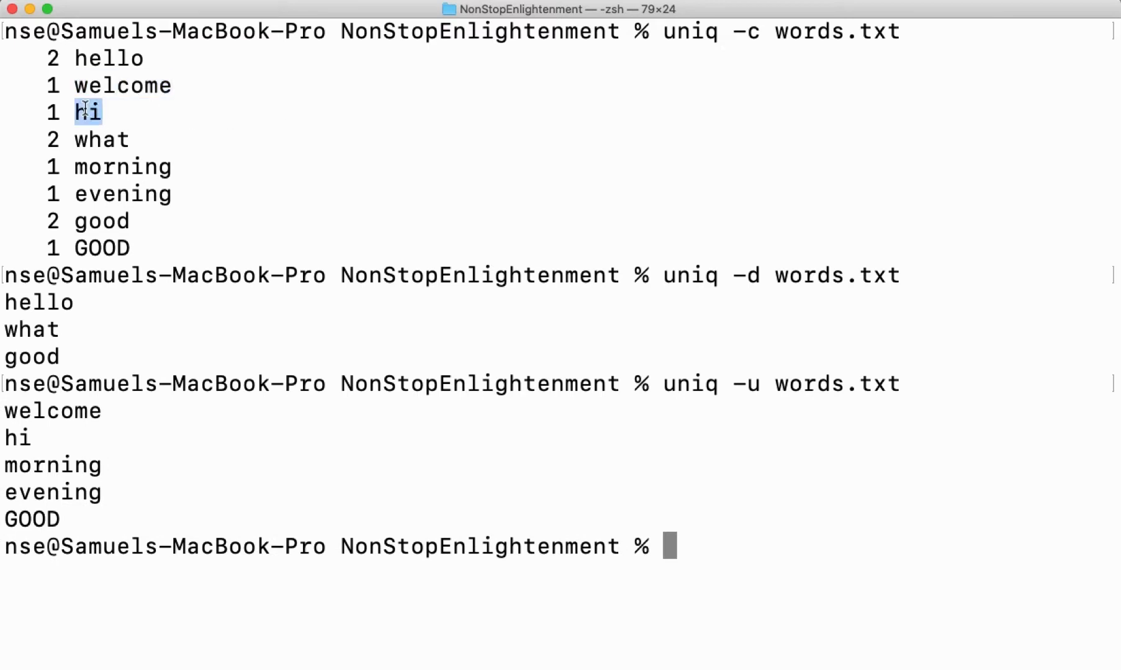
drag(16, 438, 61, 521)
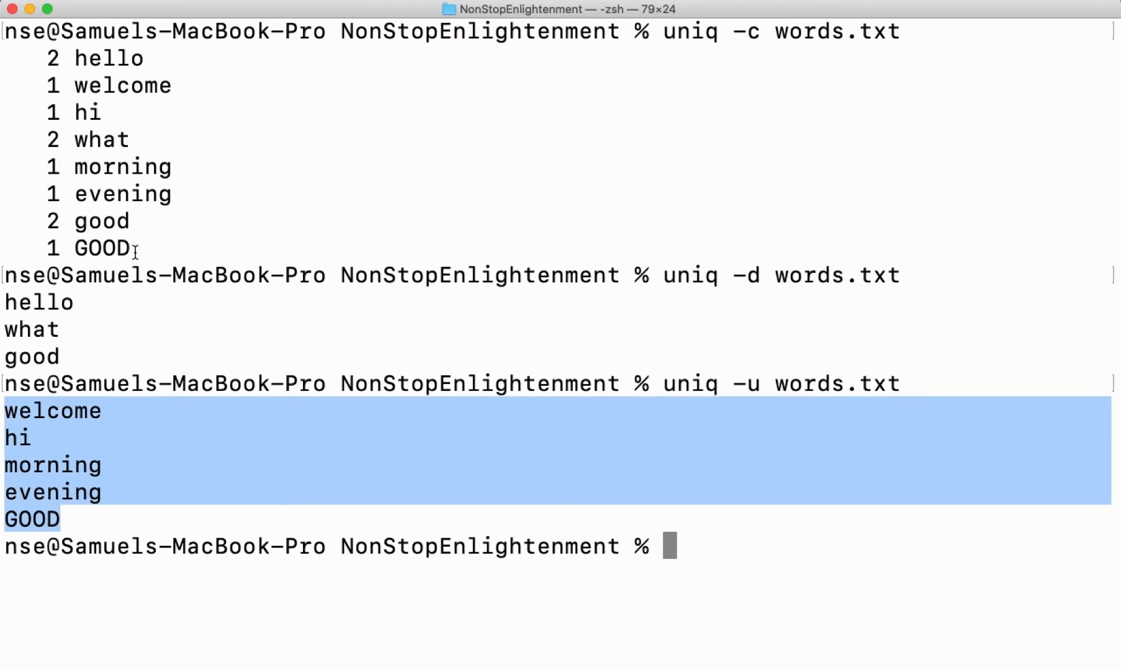
double_click(100, 221)
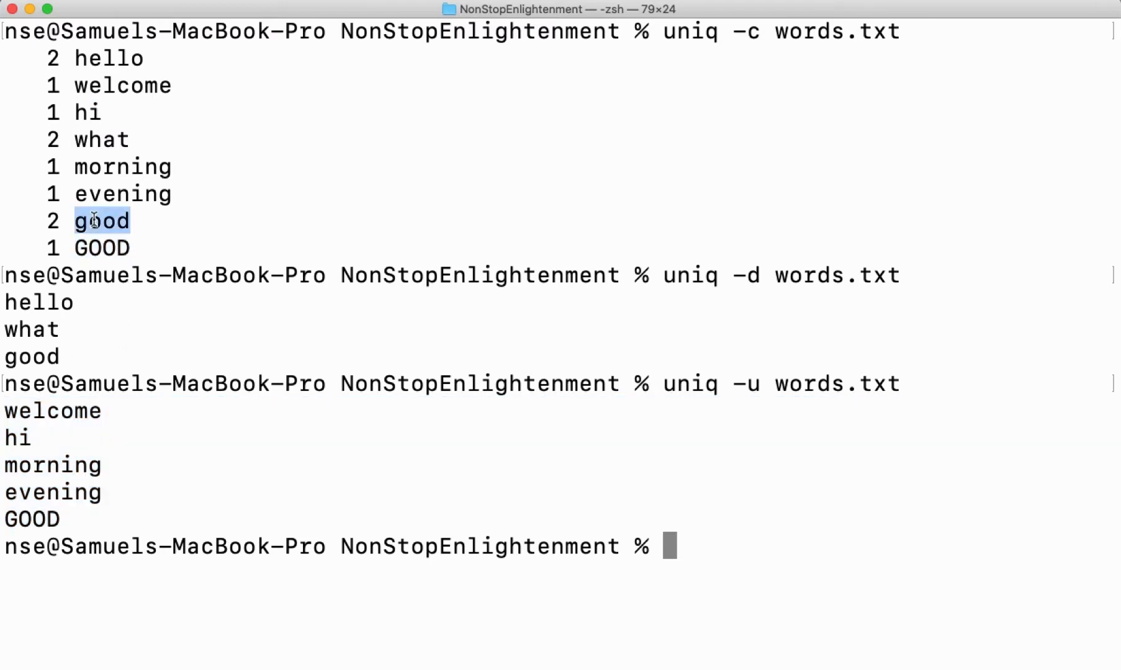
click(102, 248)
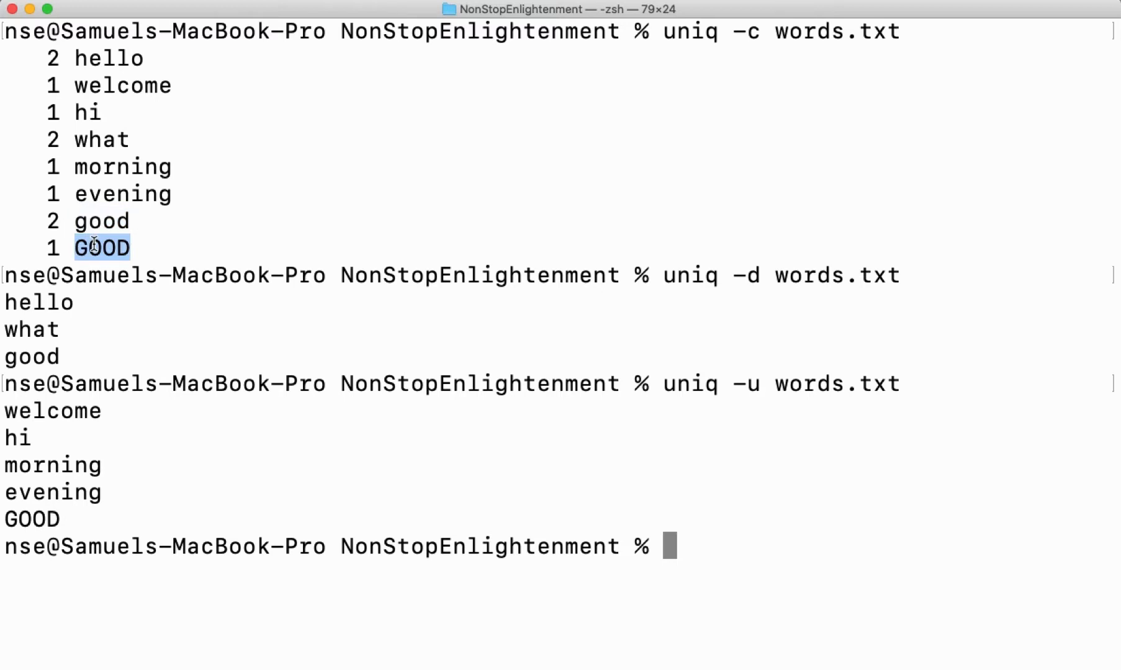
Step: Run uniq -i words.txt and point out GOOD merging with good via the -i option
text(uniq -u words.txt)
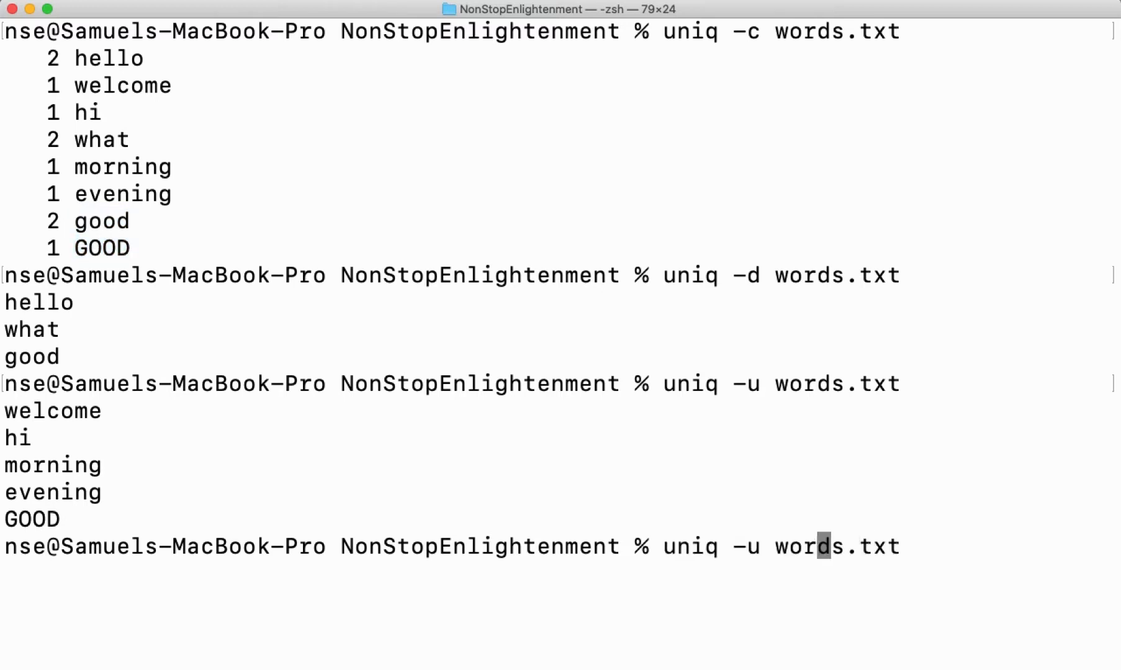
key(Backspace)
text(i)
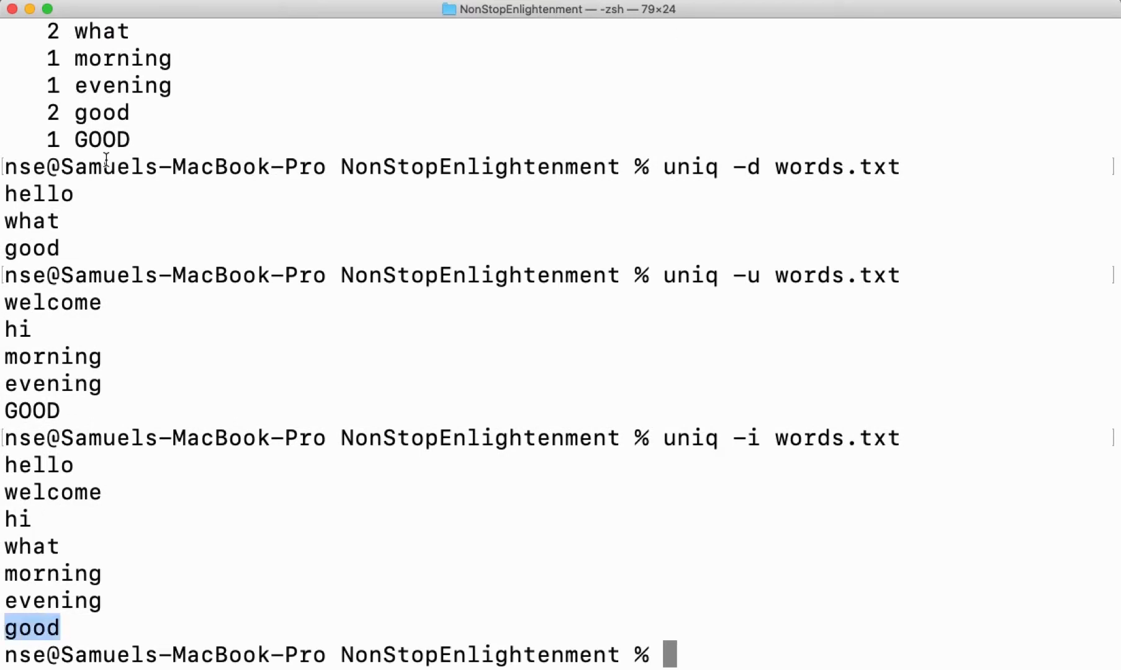
double_click(102, 139)
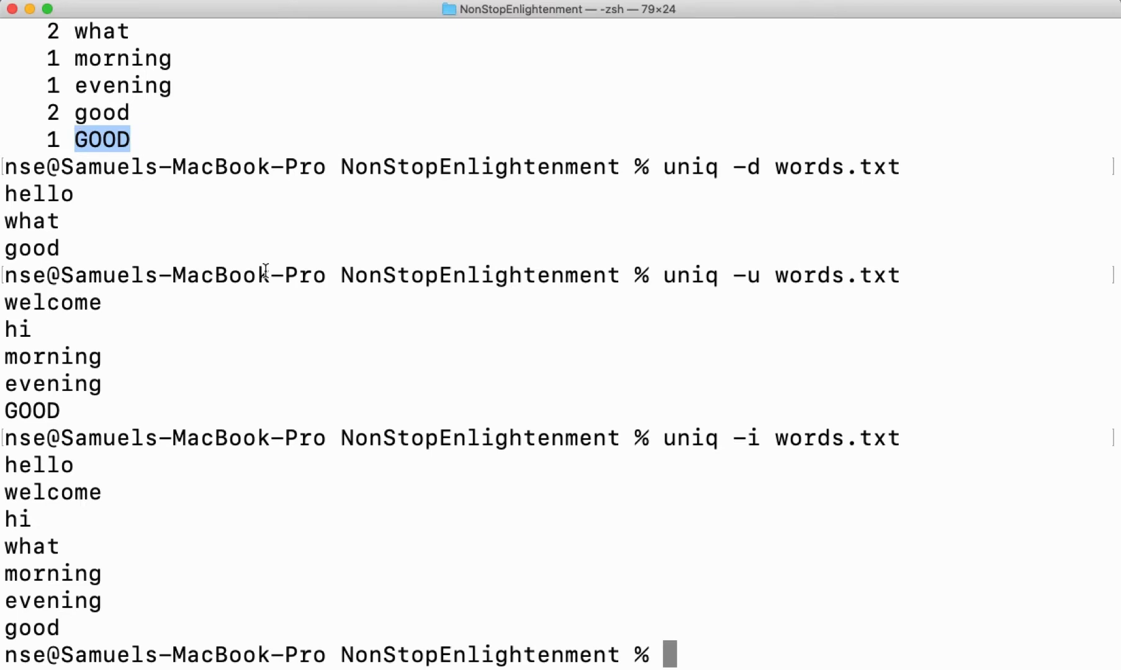
double_click(748, 438)
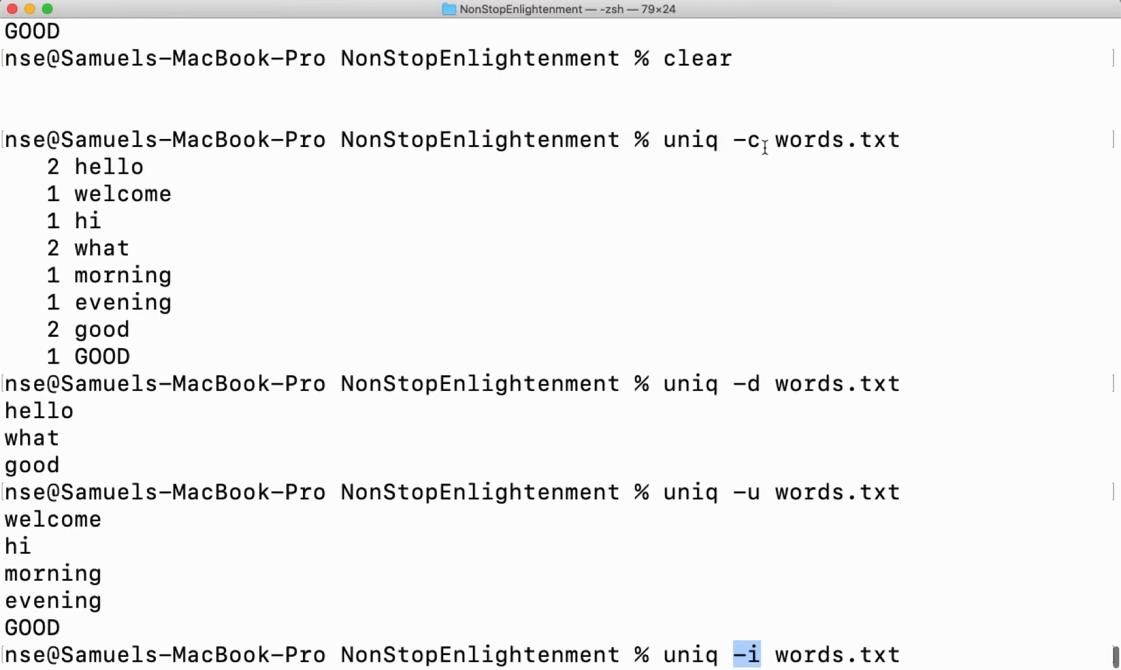
double_click(746, 139)
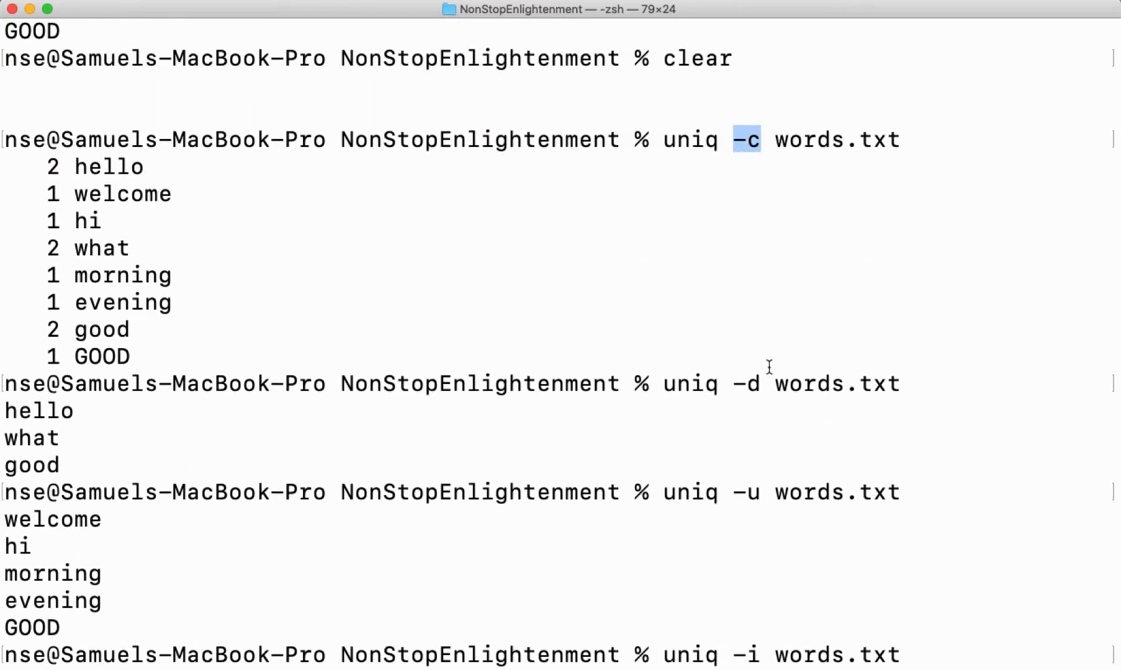
mouse_move(718, 428)
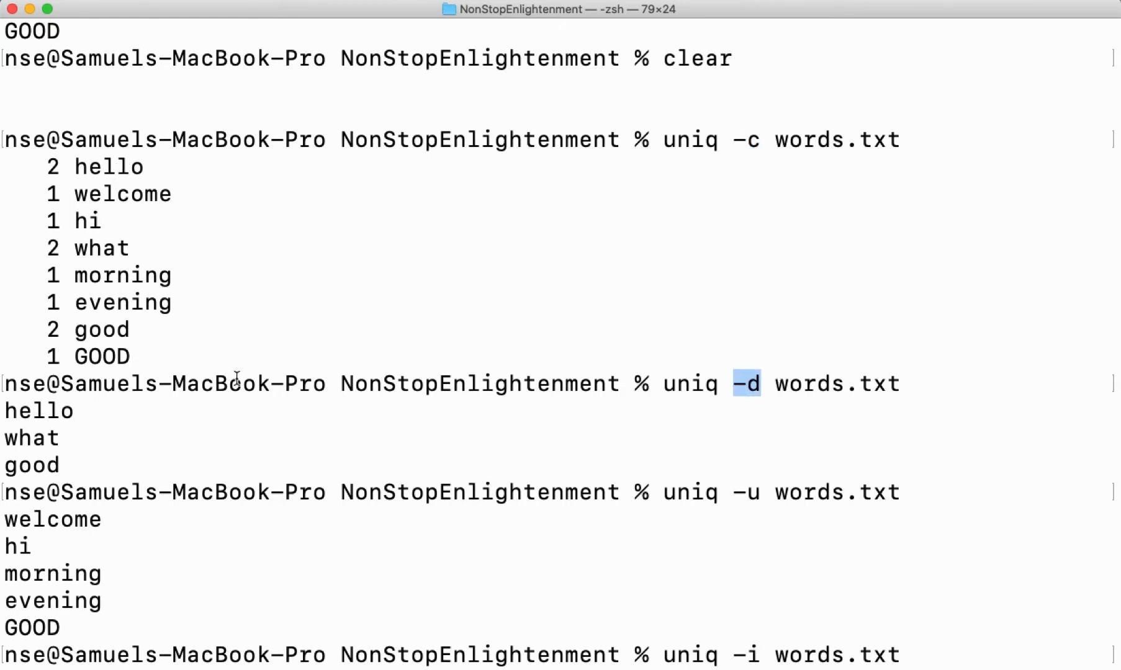
drag(15, 411, 61, 466)
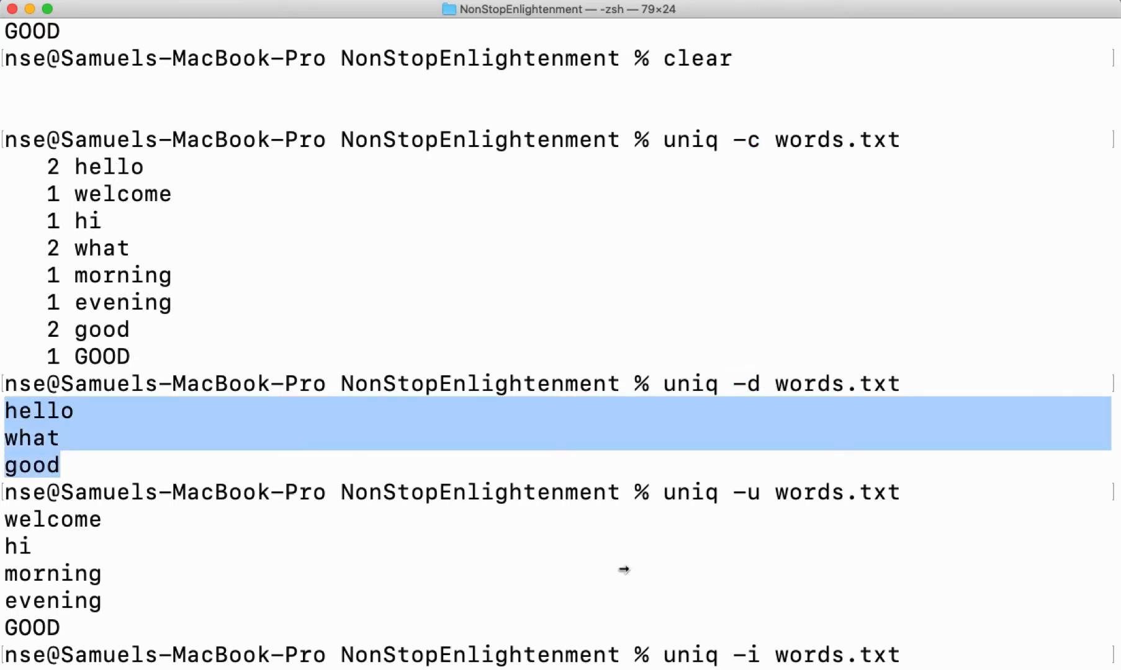